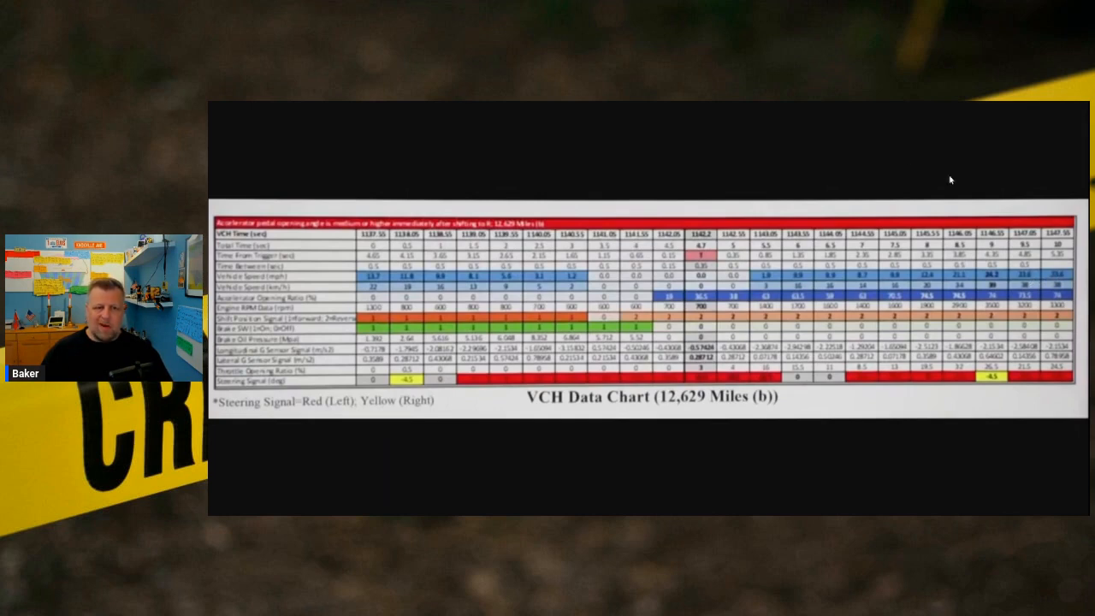
mouse_move(849, 111)
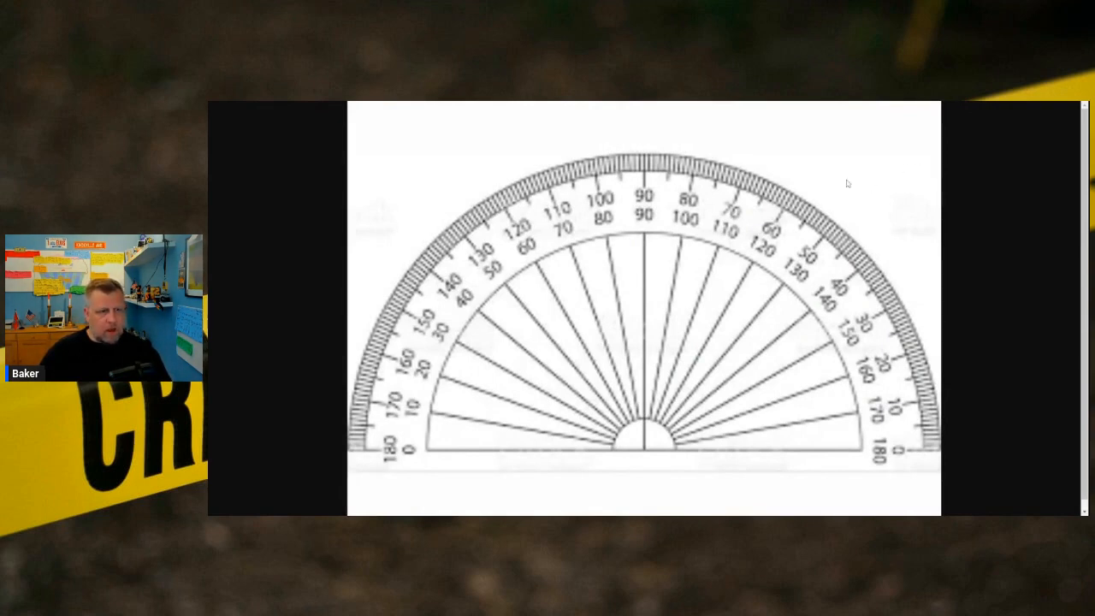
mouse_move(672, 207)
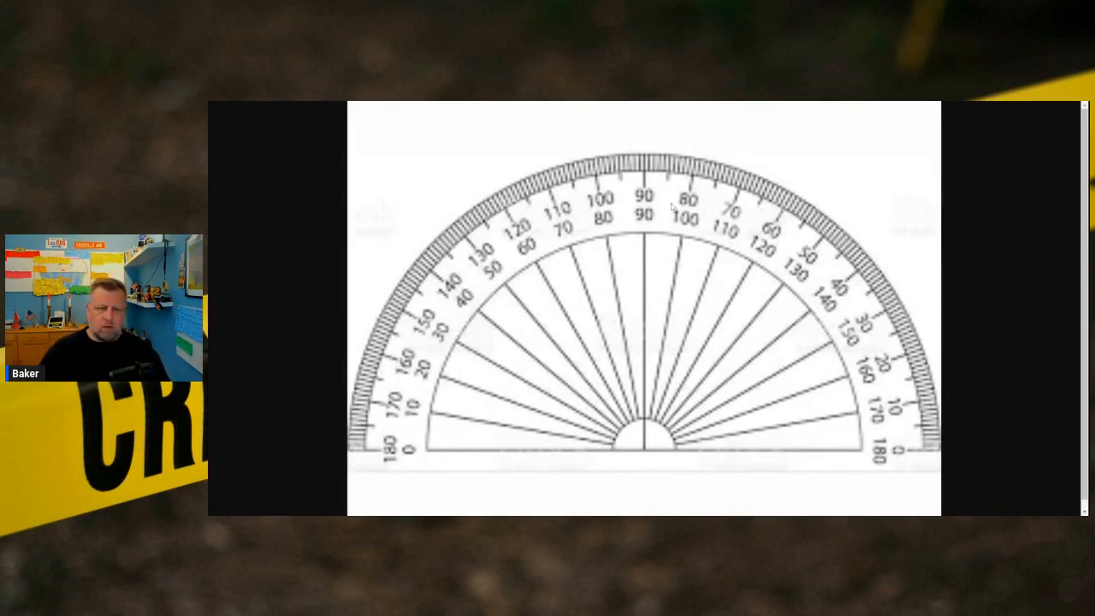
mouse_move(990, 104)
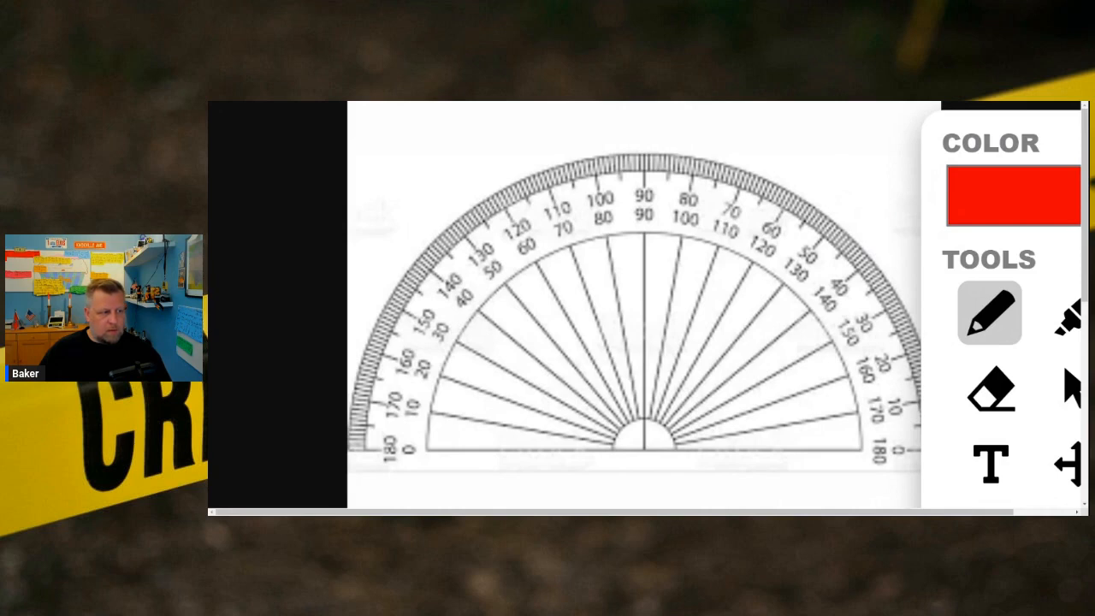
- Draw small red points and a short stroke above the protractor's 80–100 degree scale
click(619, 143)
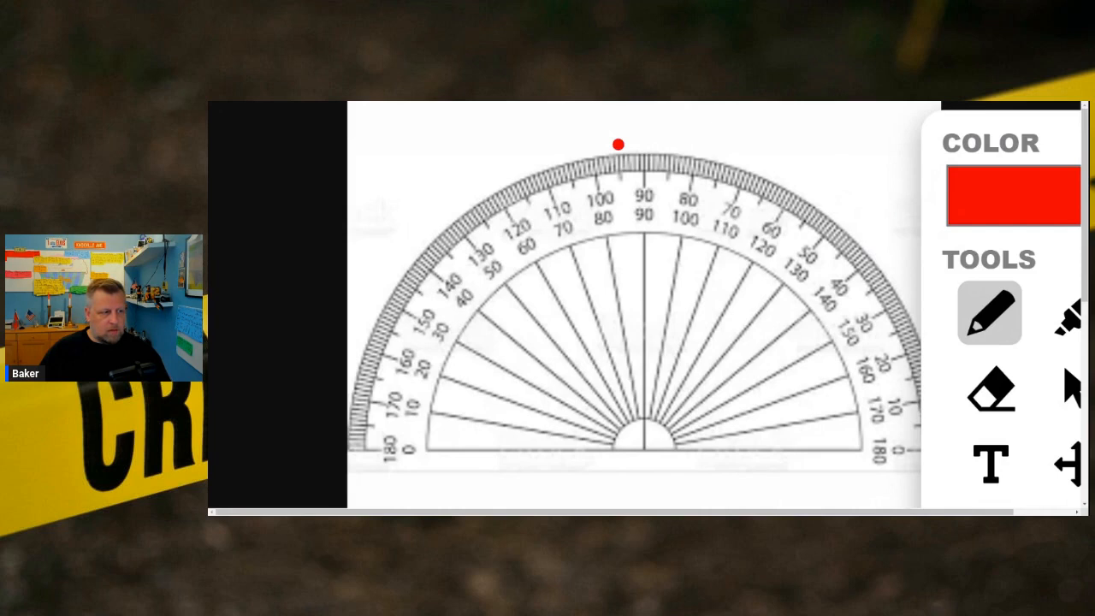
click(670, 147)
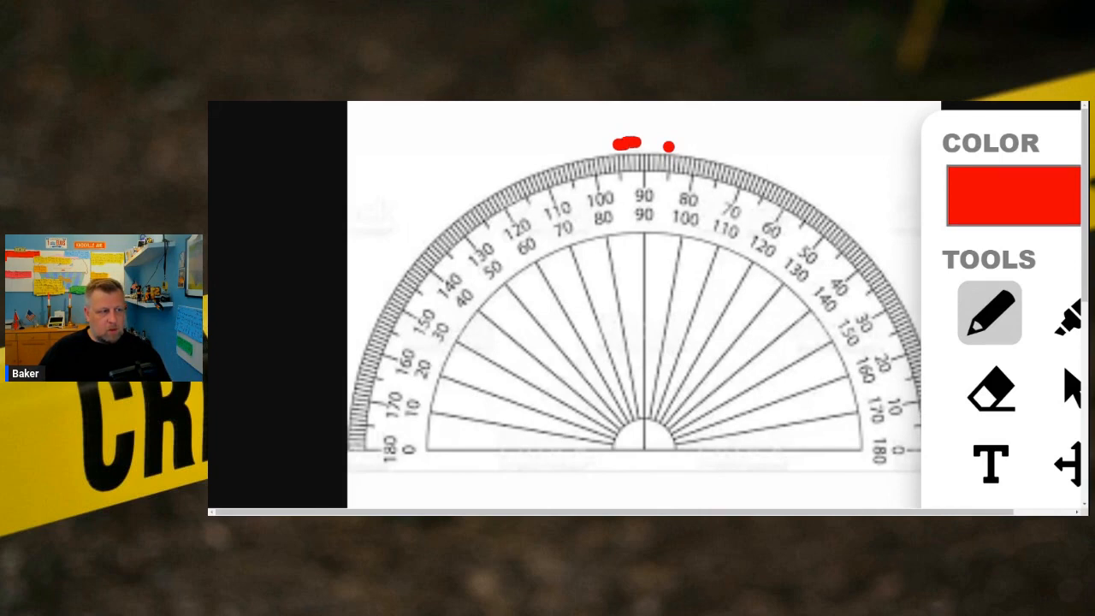
drag(611, 144, 671, 144)
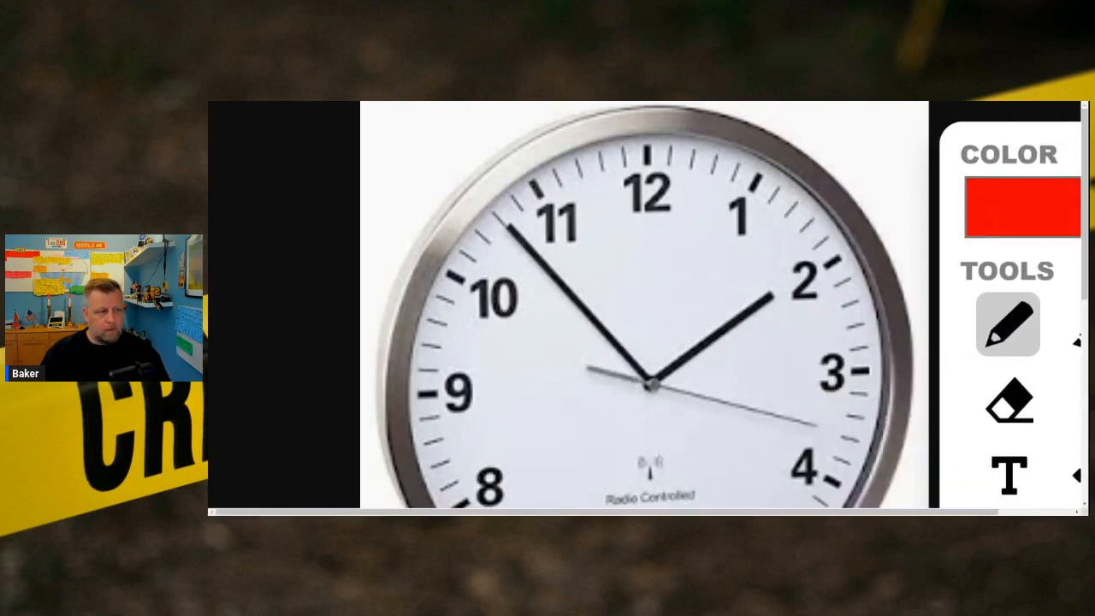
- Draw red ticks on both sides of the clock's 12 mark and join them with a line
drag(620, 154, 664, 167)
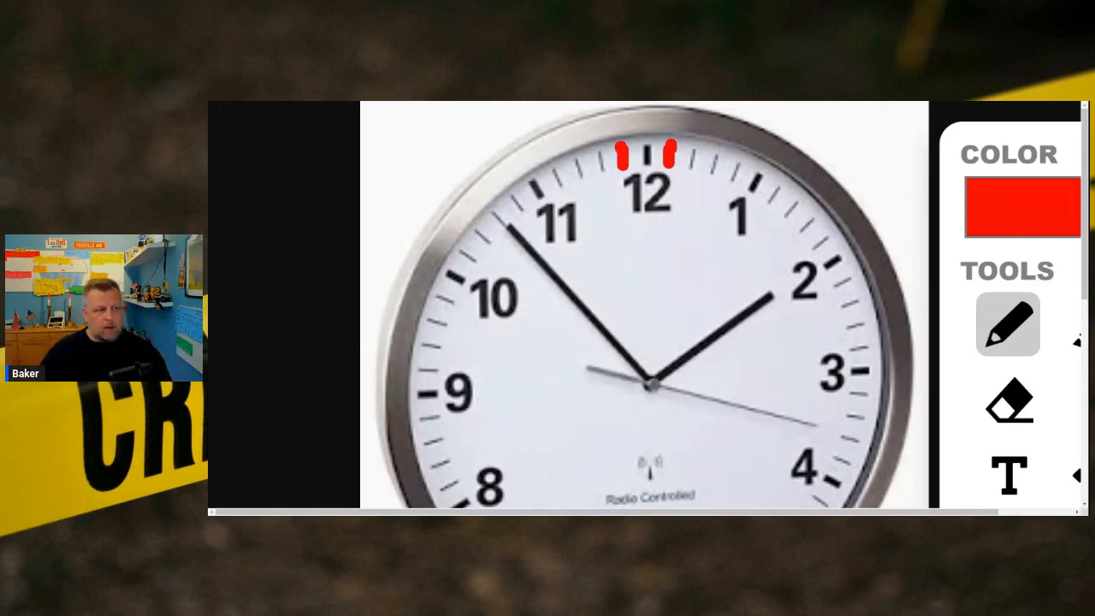
drag(629, 158, 667, 158)
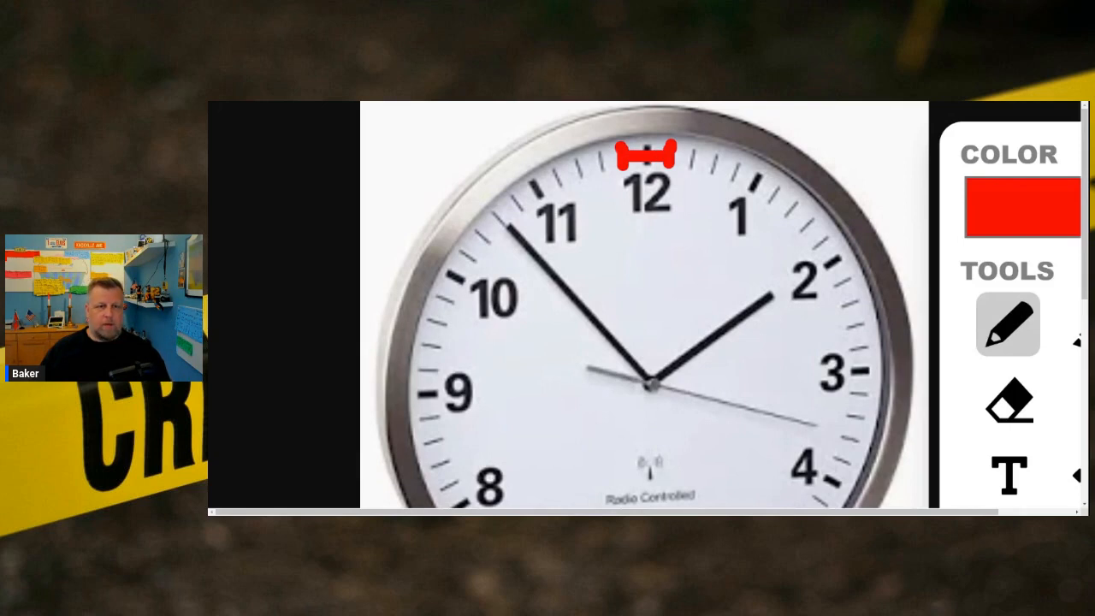